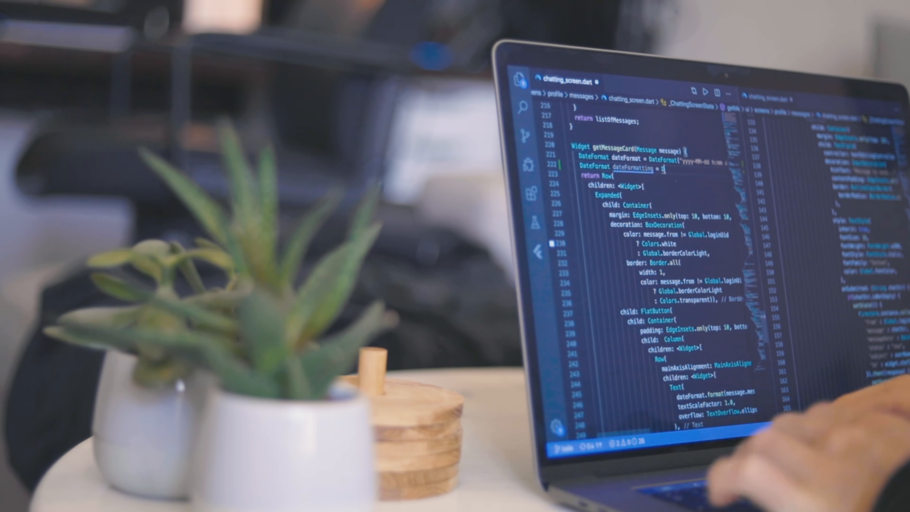
{"action": "type", "text": "Date"}
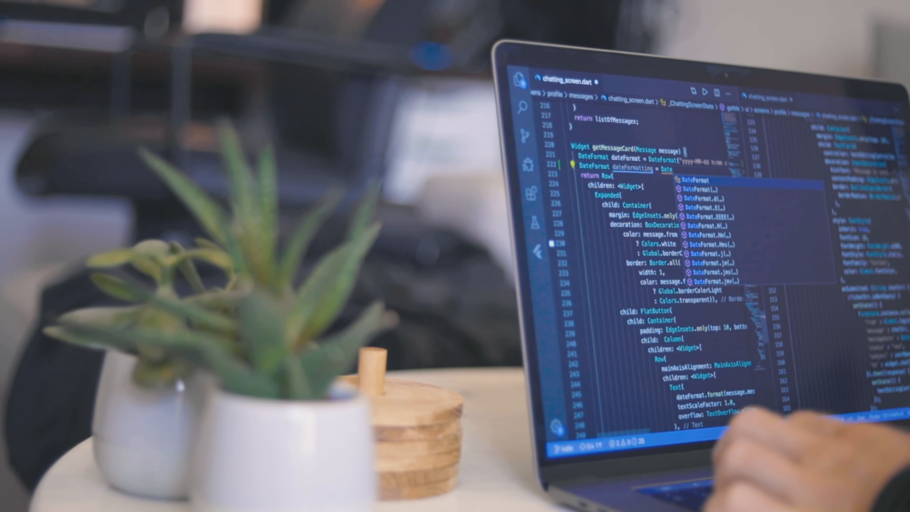